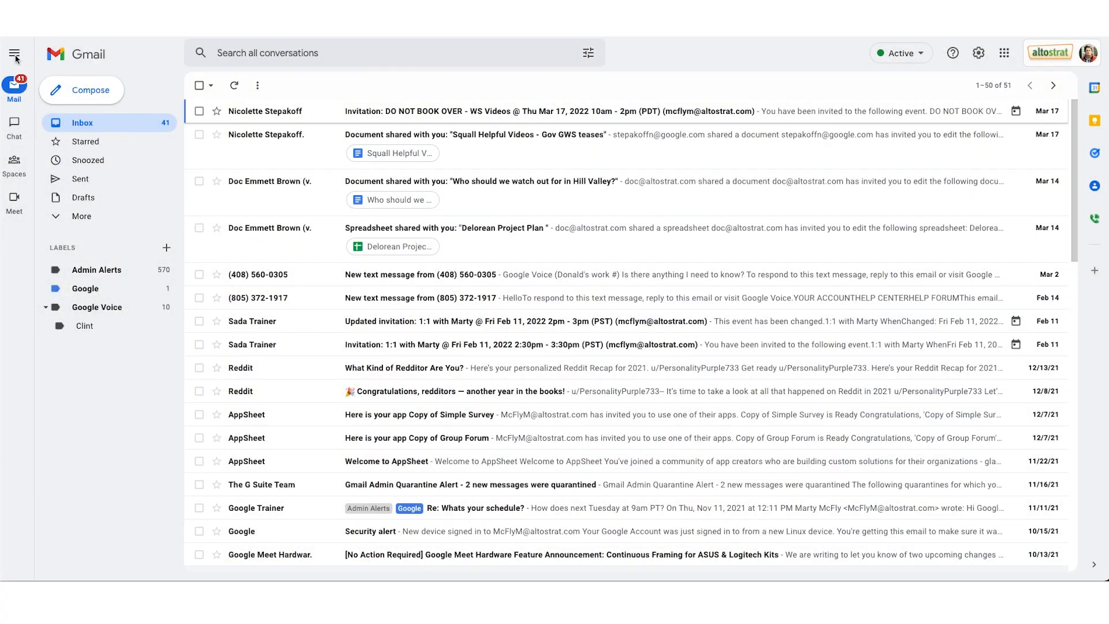
{"action": "mouse_move", "coordinate": [14, 55]}
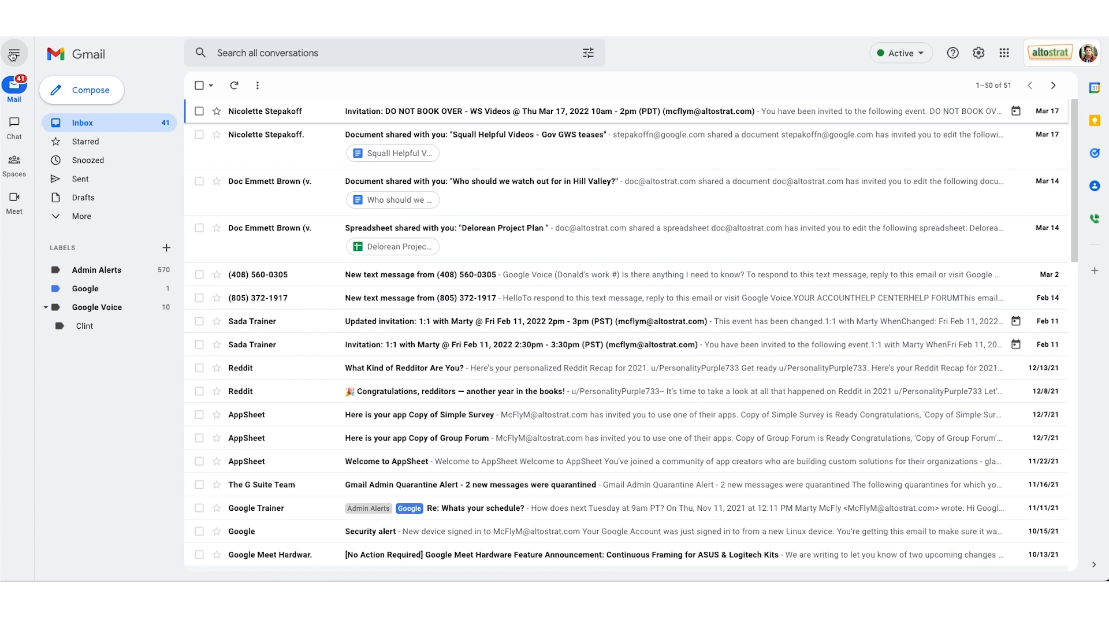
Preview the recent chats list and the spaces list from the left rail, dismissing each
{"action": "left_click", "coordinate": [14, 127]}
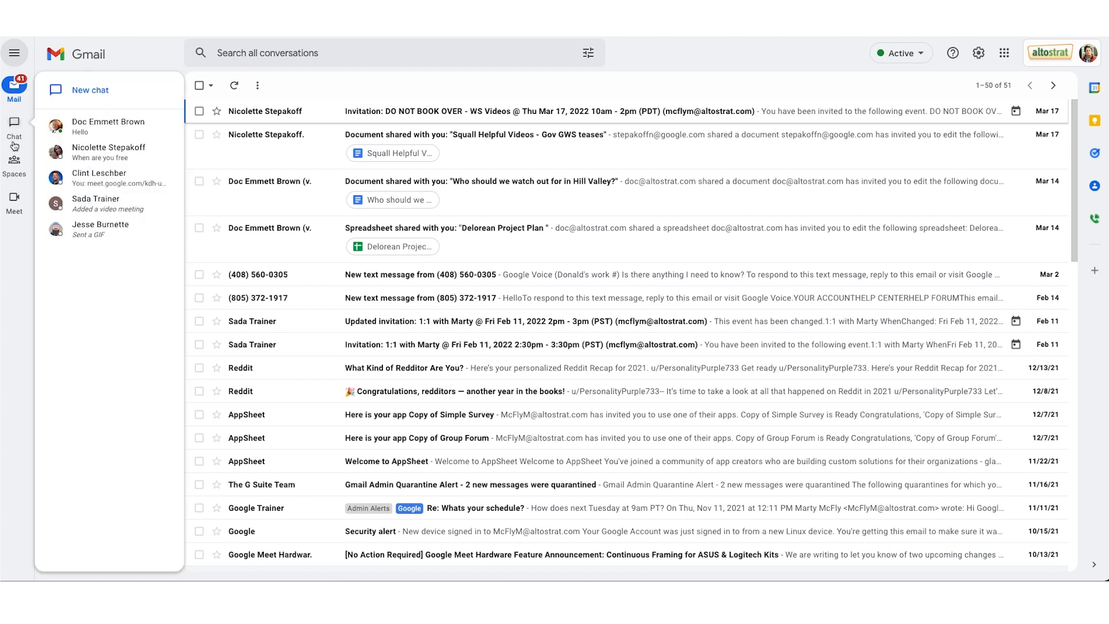
{"action": "left_click", "coordinate": [14, 93]}
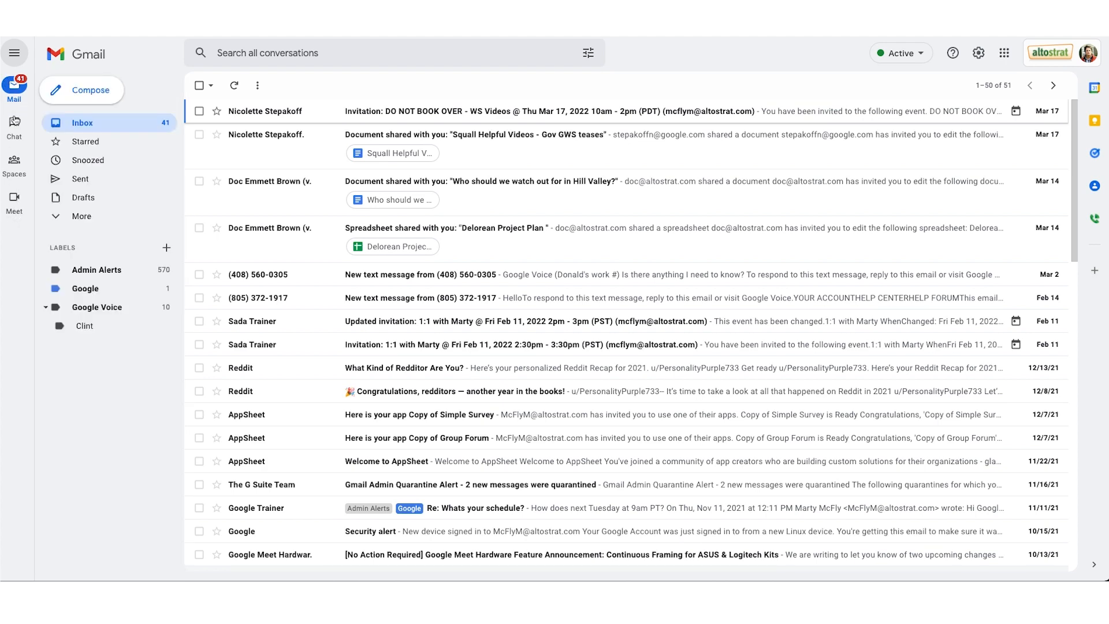
{"action": "left_click", "coordinate": [14, 124]}
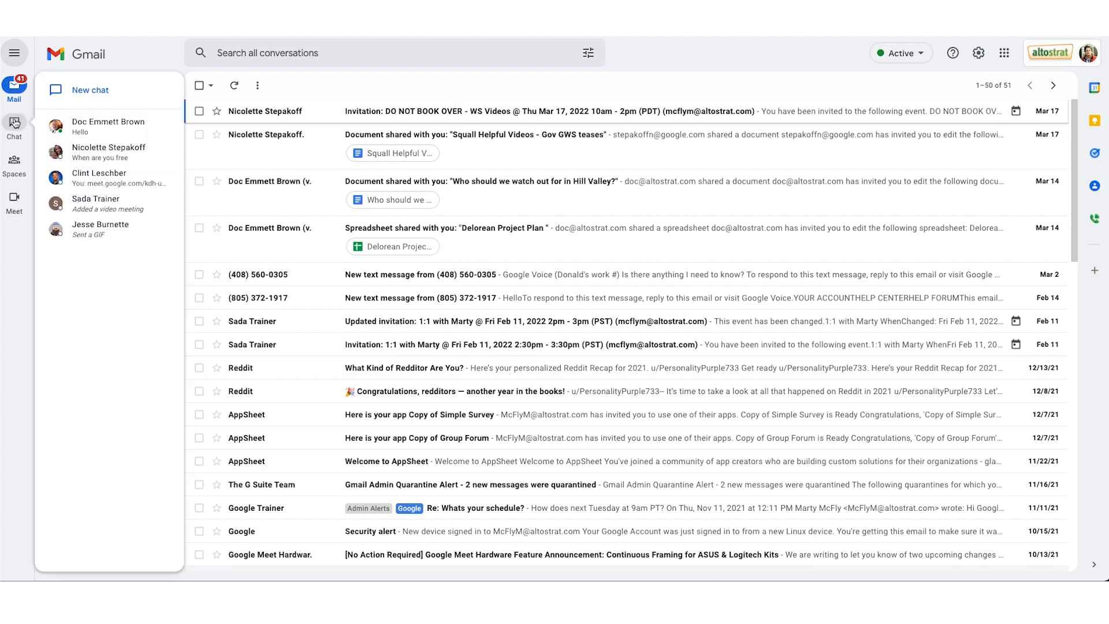
{"action": "left_click", "coordinate": [14, 163]}
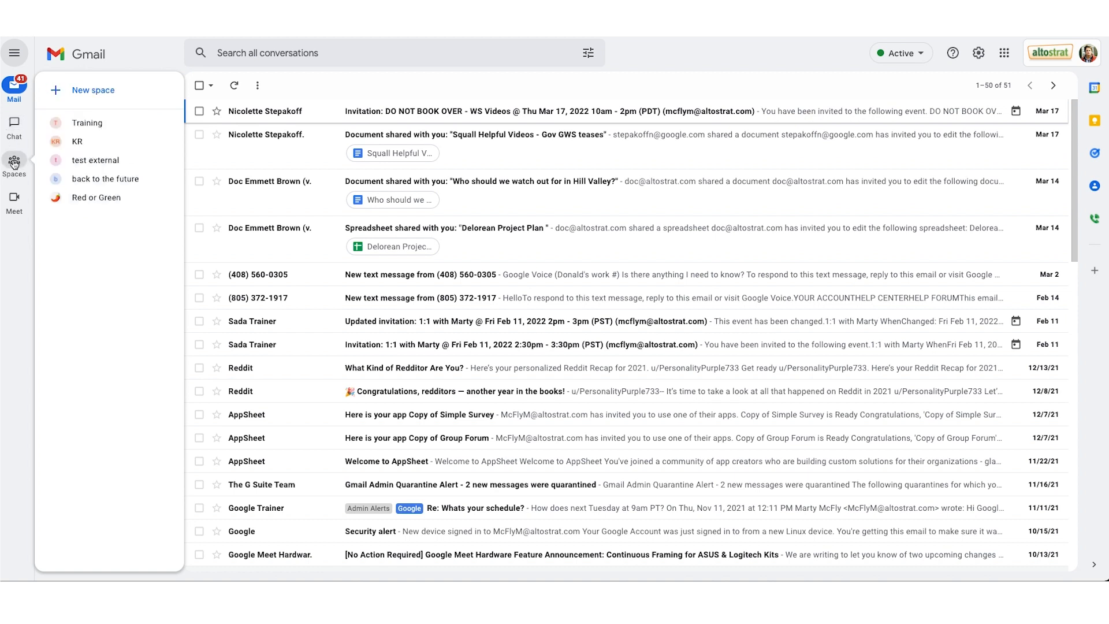
{"action": "left_click", "coordinate": [14, 89]}
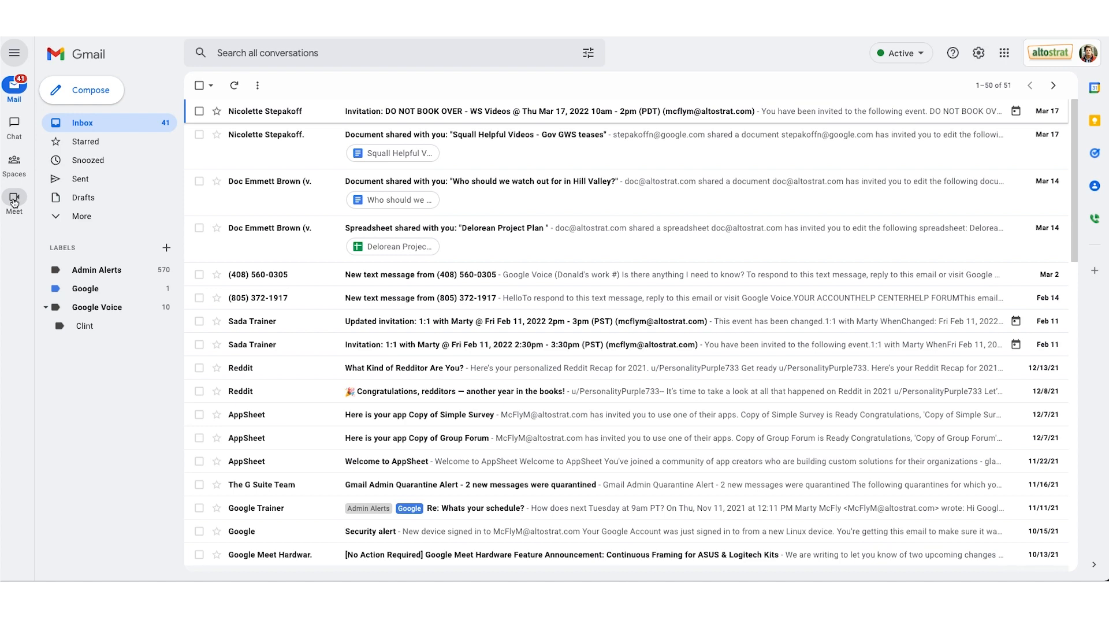
Switch through the full Chat view with Doc Emmett Brown, Spaces, and land on Meet's Exec Offsite details
{"action": "left_click", "coordinate": [13, 127]}
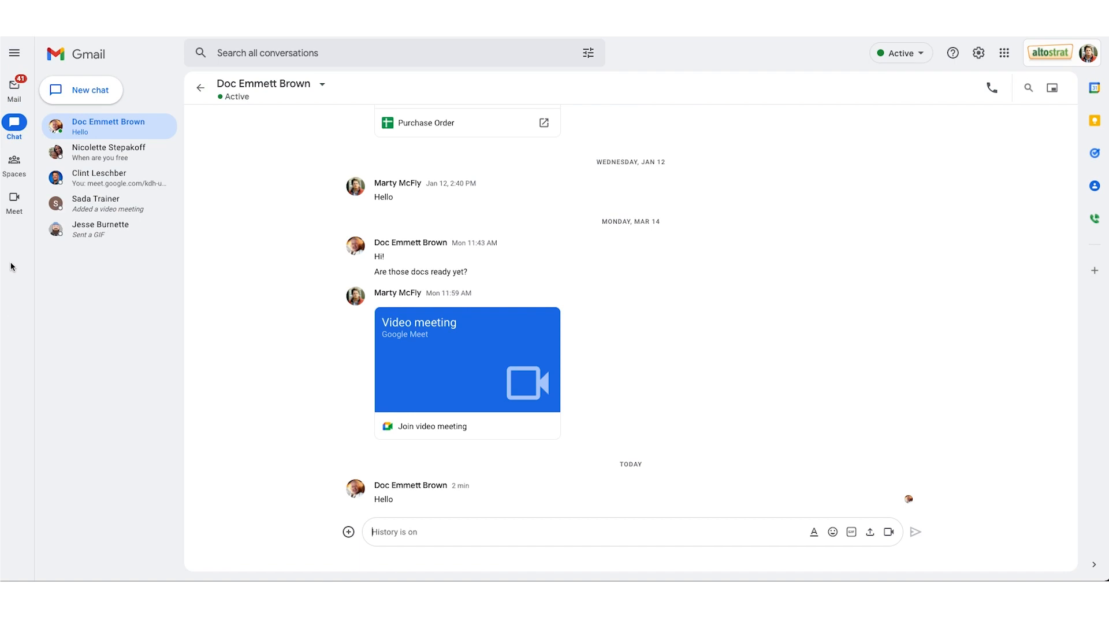
{"action": "mouse_move", "coordinate": [14, 163]}
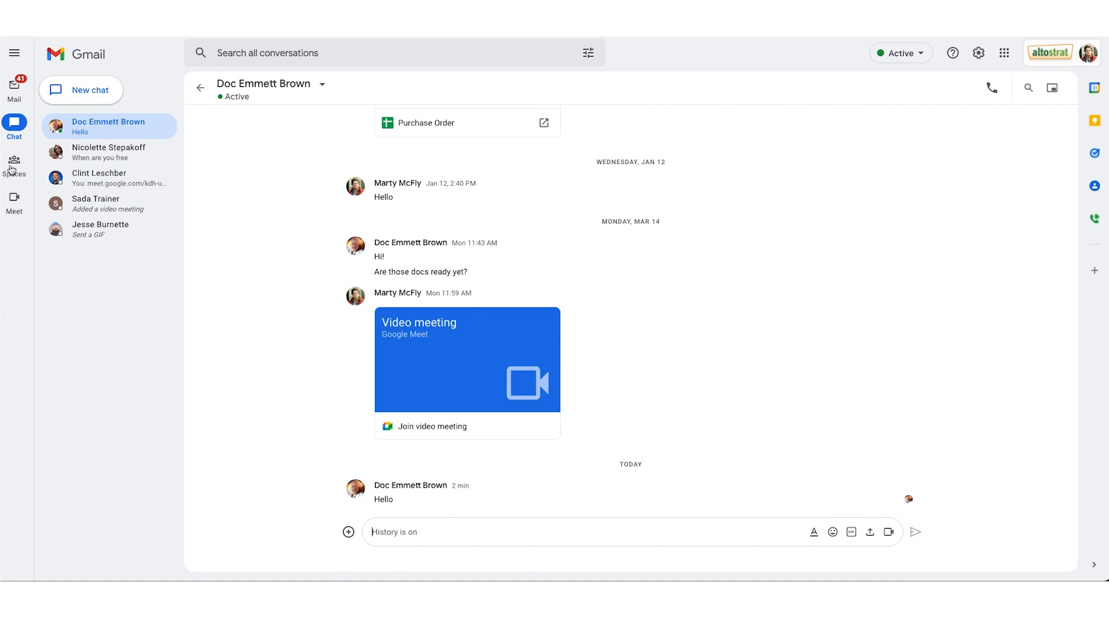
{"action": "left_click", "coordinate": [14, 164]}
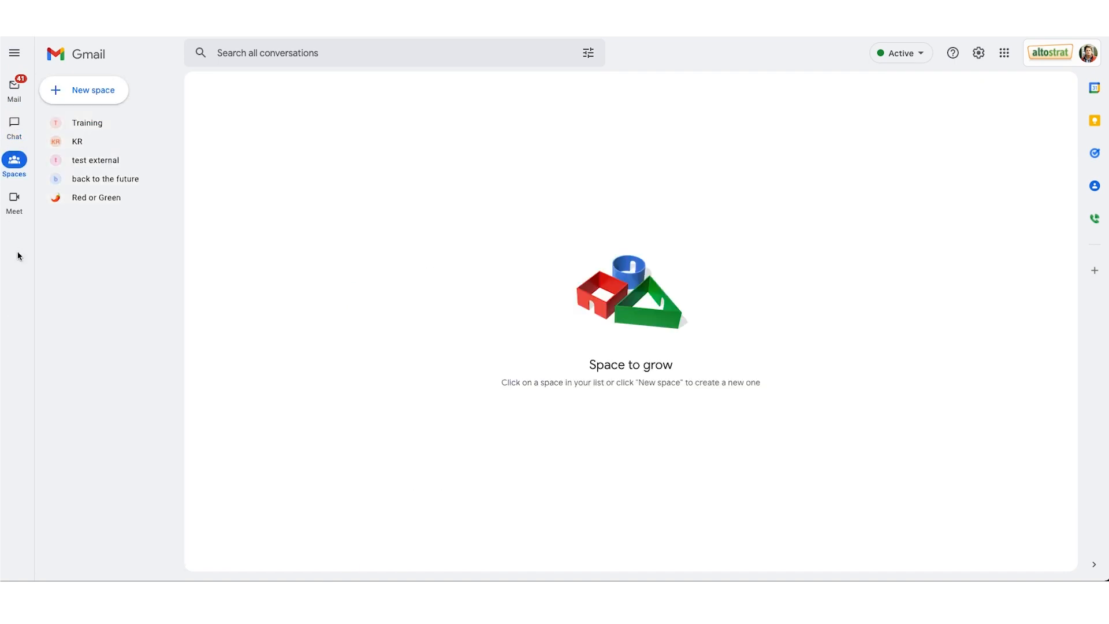
{"action": "left_click", "coordinate": [14, 201]}
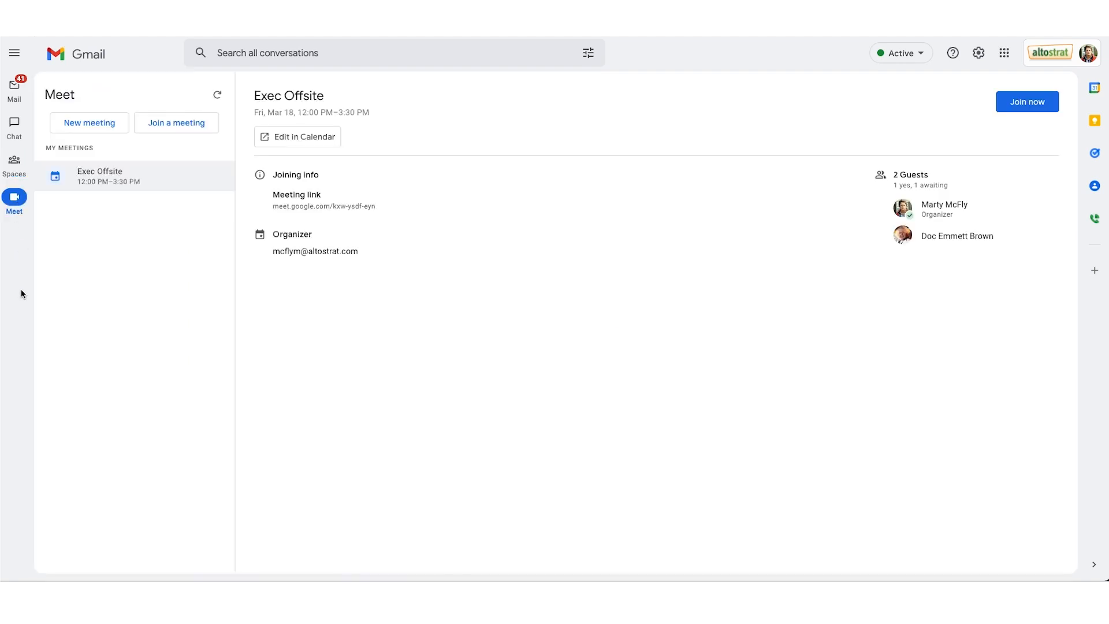
Show recent chats over Meet and bring up Doc Emmett Brown's contact card with email and phone
{"action": "left_click", "coordinate": [14, 127]}
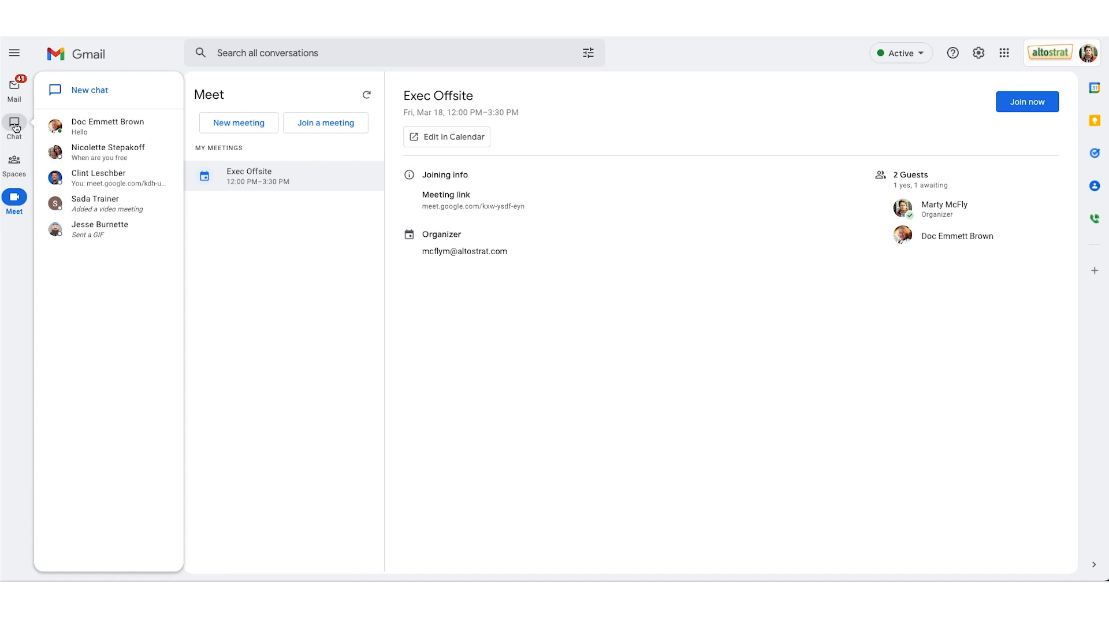
{"action": "mouse_move", "coordinate": [97, 126]}
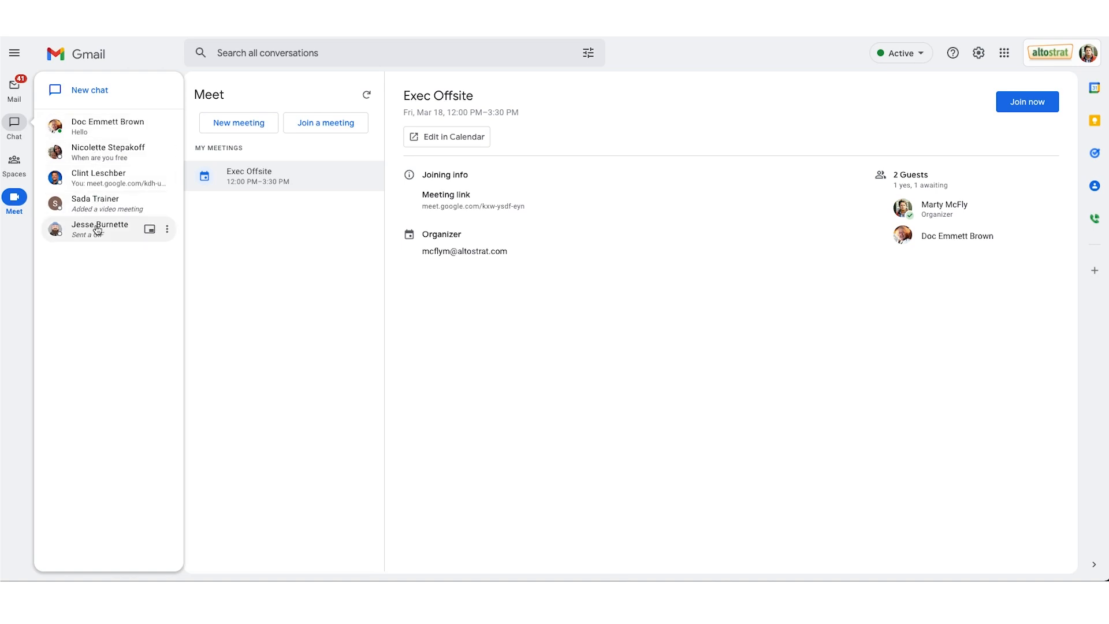
{"action": "mouse_move", "coordinate": [90, 90]}
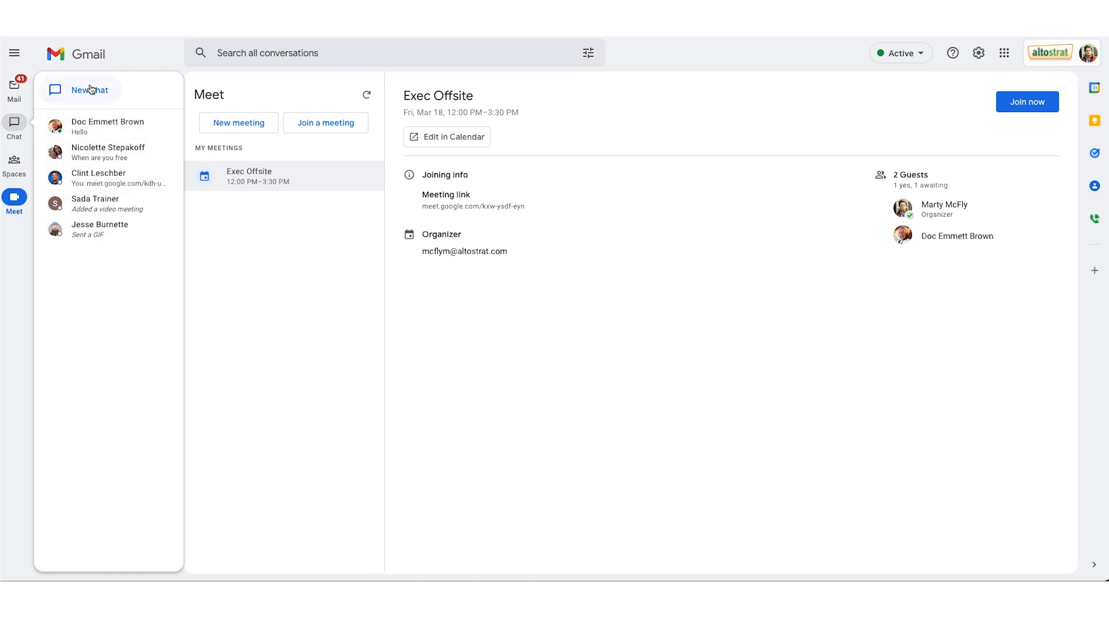
{"action": "left_click", "coordinate": [92, 125]}
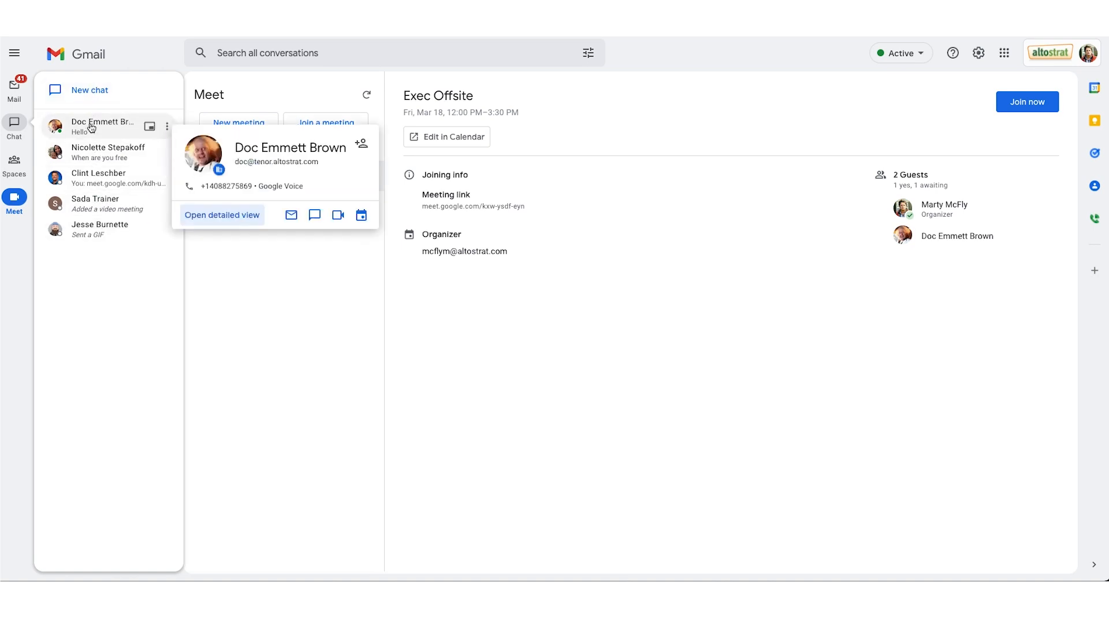
{"action": "mouse_move", "coordinate": [134, 132]}
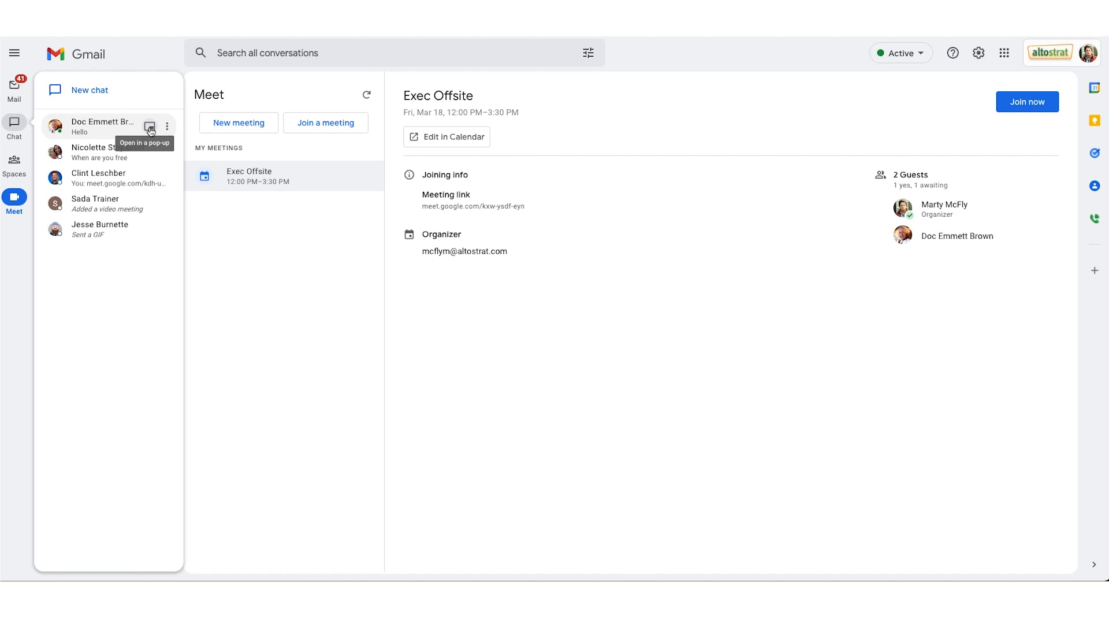
Send 'hello' to Doc Emmett Brown in a pop-up chat over Meet, then close the pop-up
{"action": "left_click", "coordinate": [149, 130]}
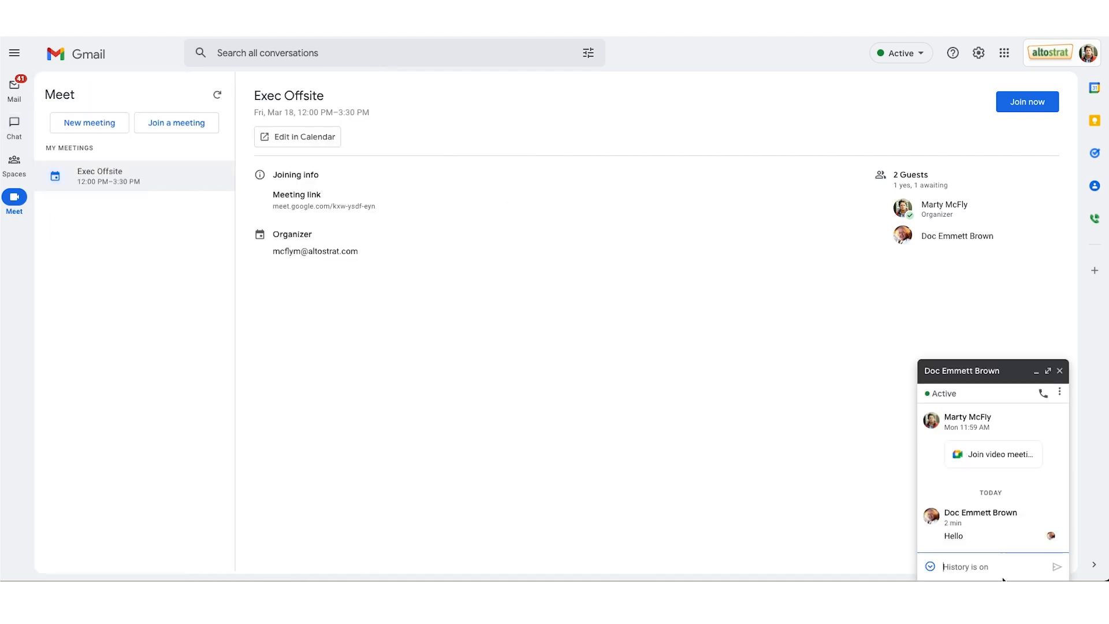
{"action": "type", "text": "h"}
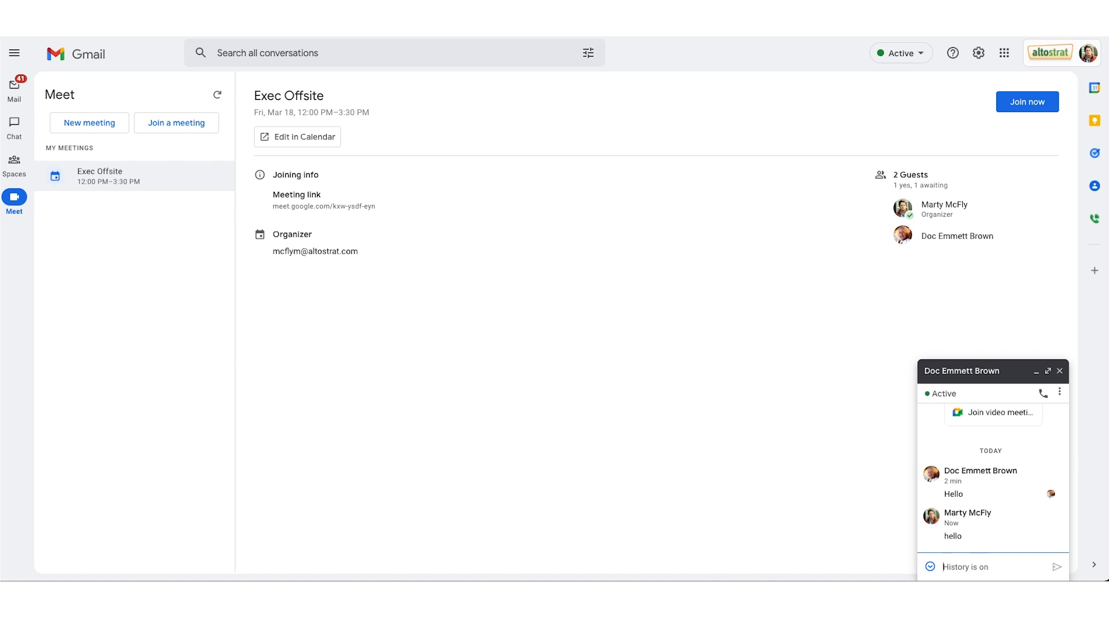
{"action": "mouse_move", "coordinate": [935, 456]}
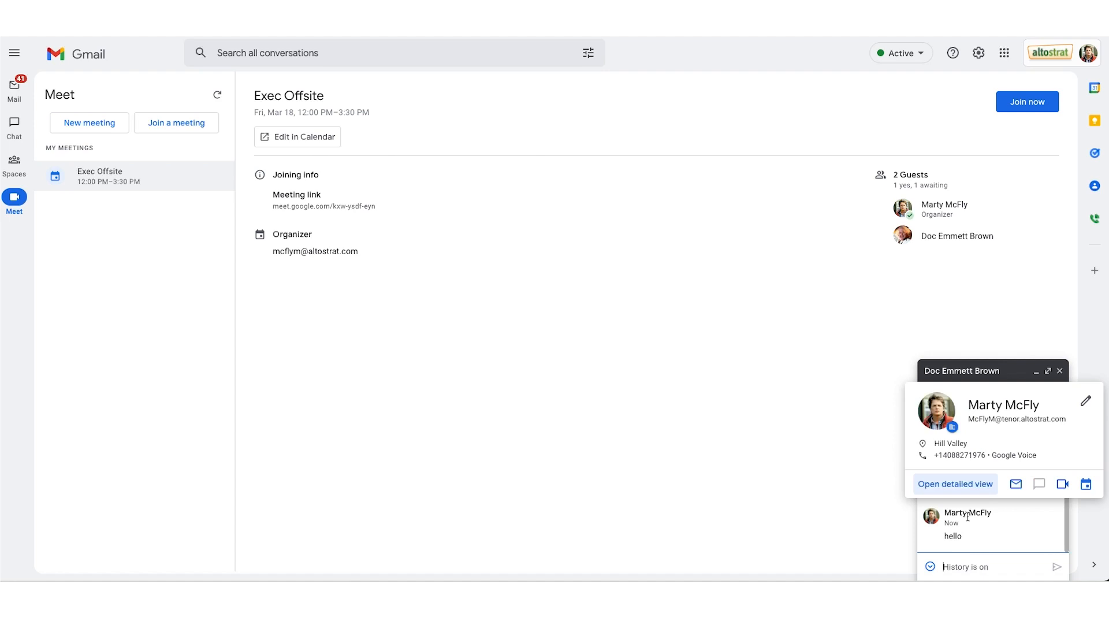
{"action": "left_click", "coordinate": [1059, 371]}
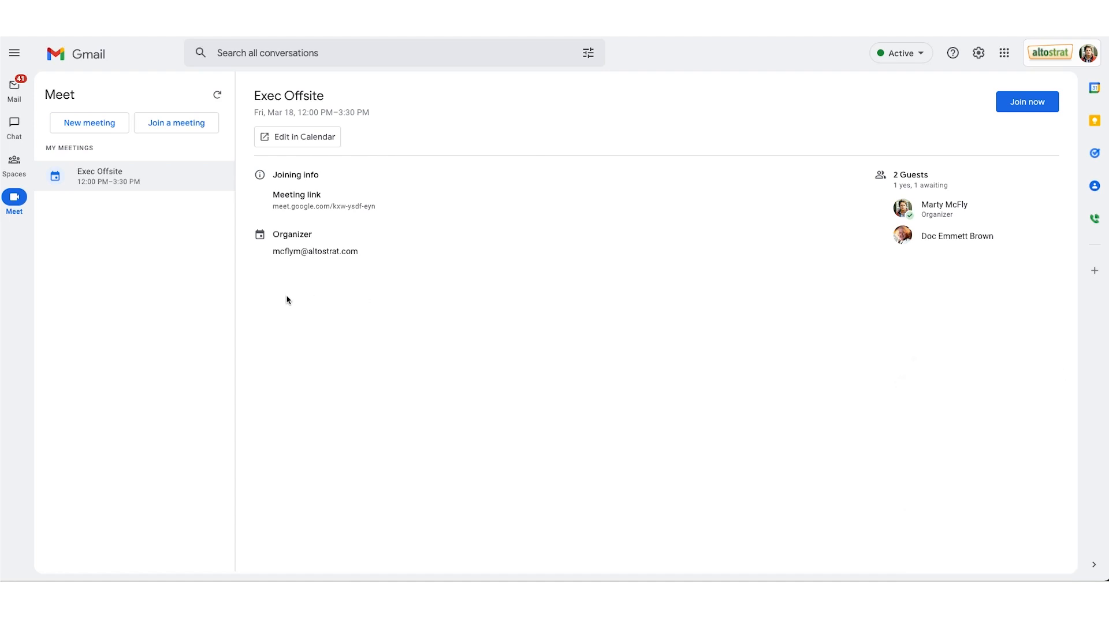
{"action": "mouse_move", "coordinate": [302, 326]}
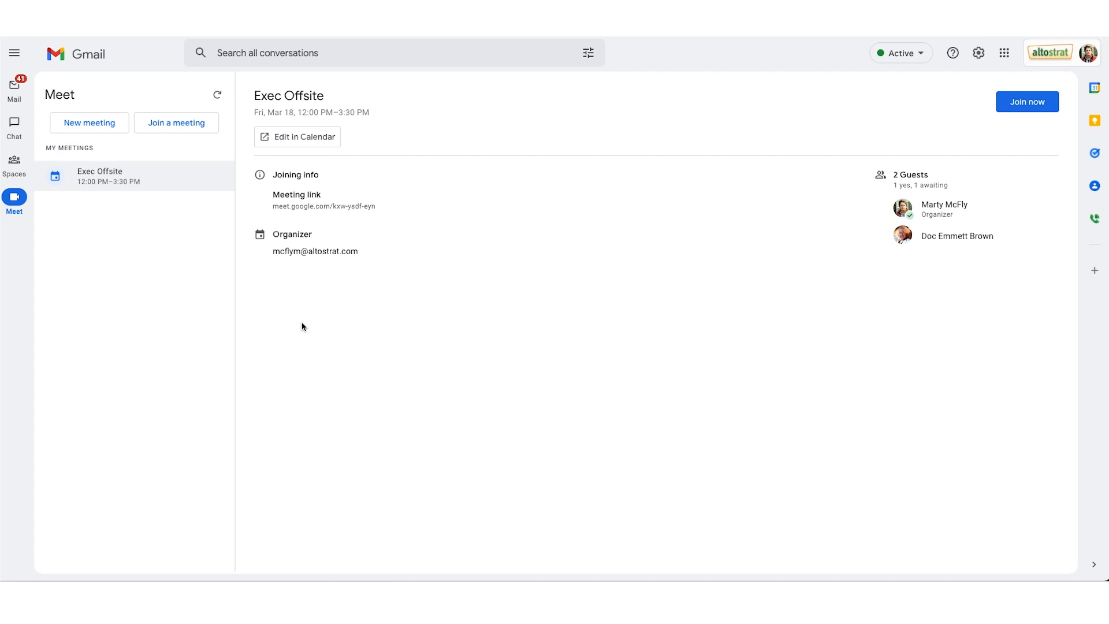
Open Doc Emmett Brown's 'hello' conversation from recent chats, then return to the Mail inbox
{"action": "left_click", "coordinate": [14, 126]}
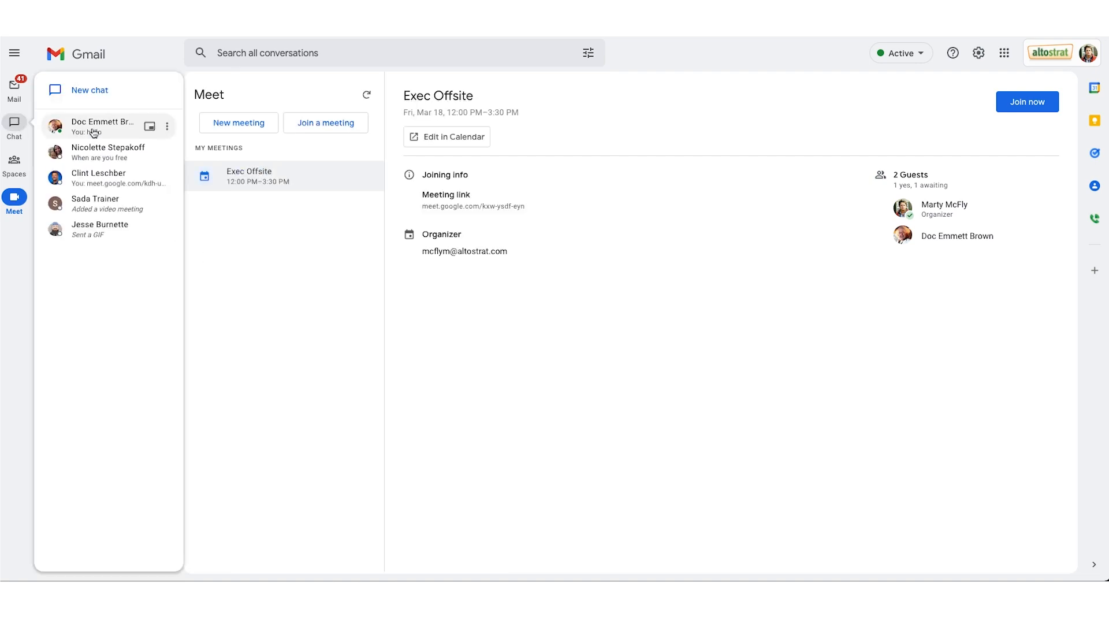
{"action": "left_click", "coordinate": [102, 126]}
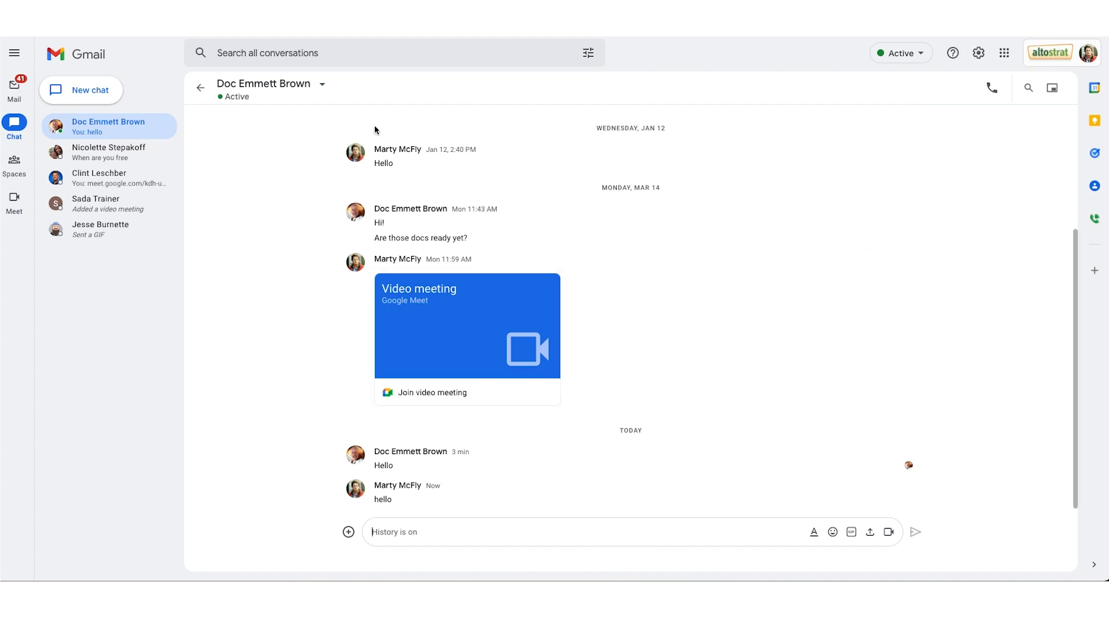
{"action": "mouse_move", "coordinate": [296, 355]}
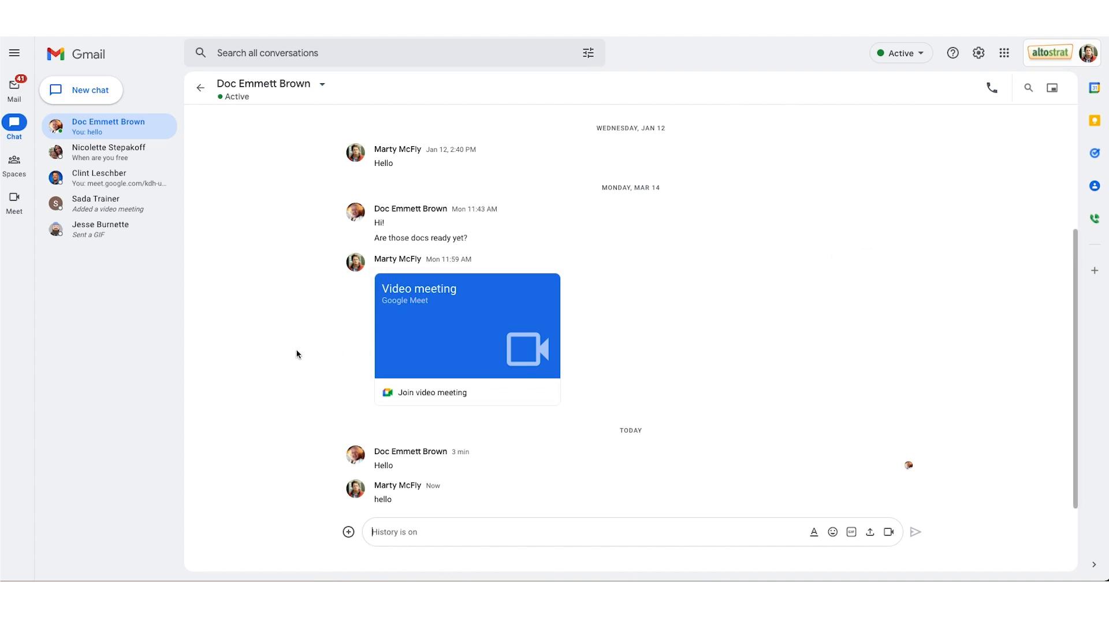
{"action": "mouse_move", "coordinate": [128, 218]}
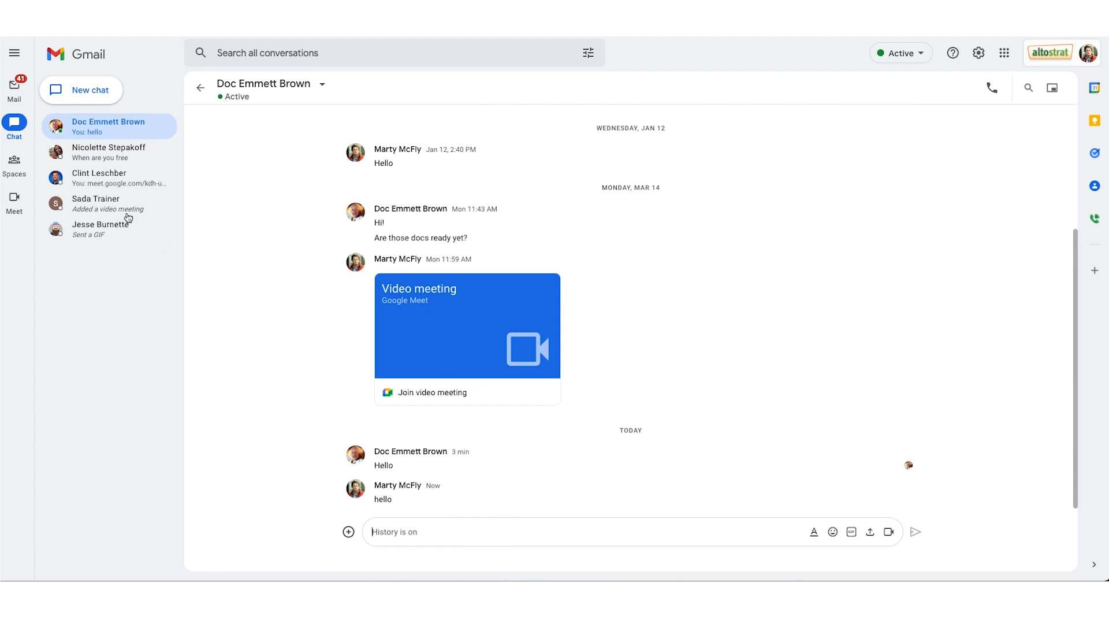
{"action": "left_click", "coordinate": [14, 90]}
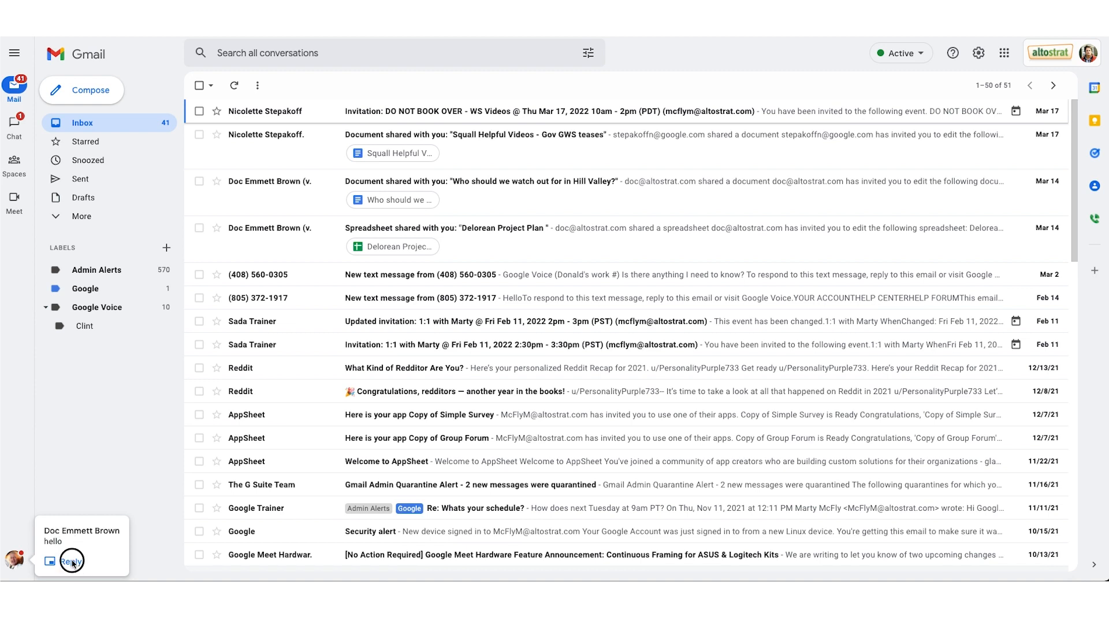
Open Doc Emmett Brown's unread 'hello' in a pop-up over the inbox and close it
{"action": "left_click", "coordinate": [71, 560]}
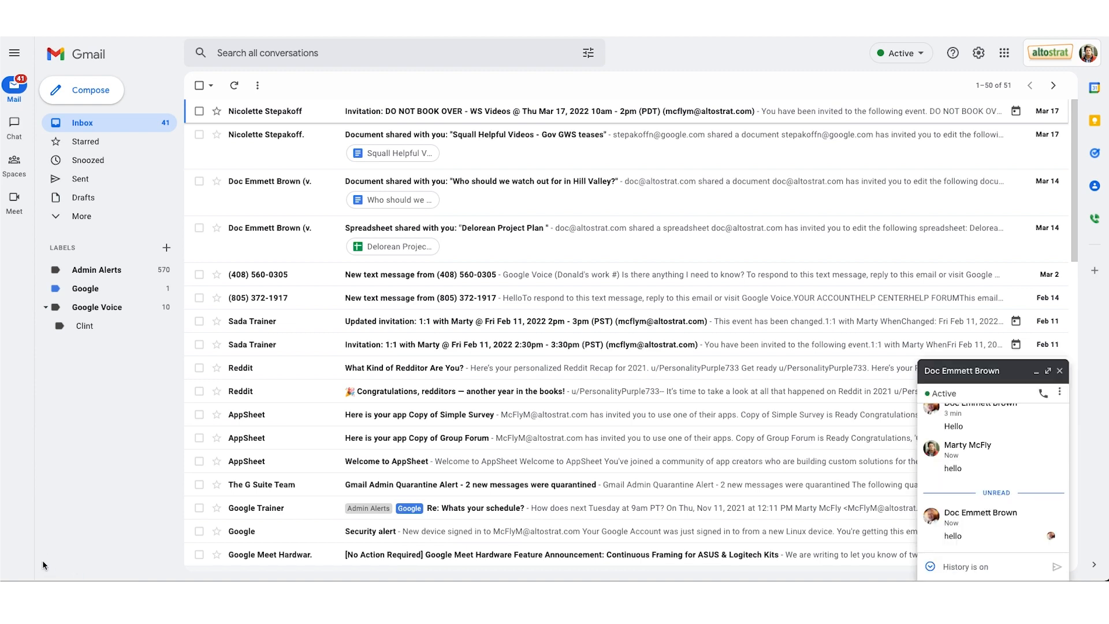
{"action": "mouse_move", "coordinate": [995, 406]}
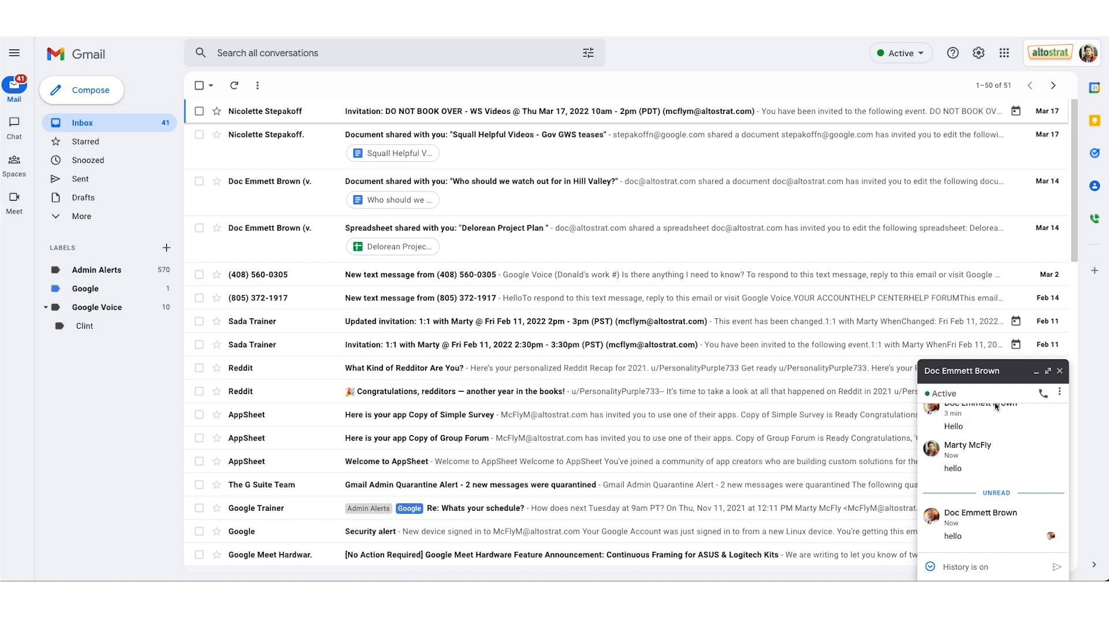
{"action": "mouse_move", "coordinate": [994, 405]}
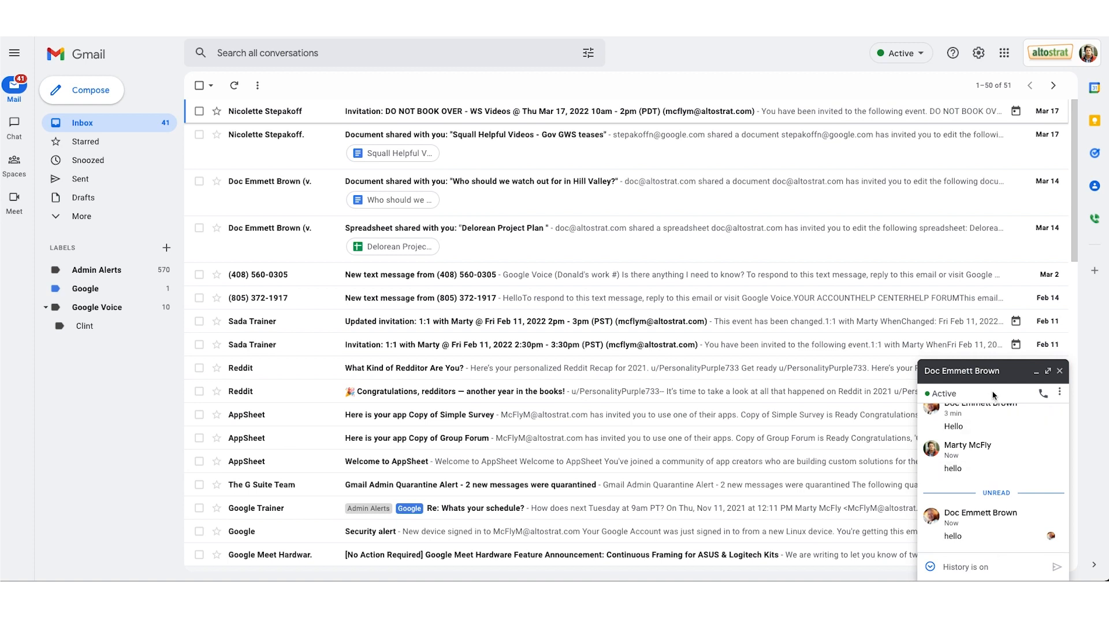
{"action": "mouse_move", "coordinate": [981, 560]}
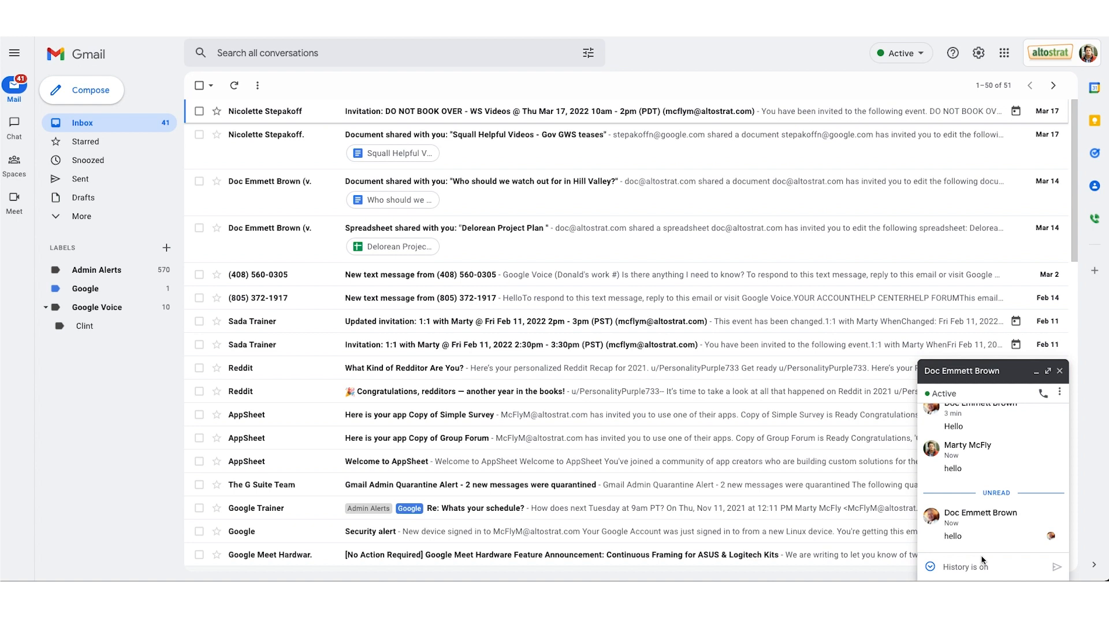
{"action": "mouse_move", "coordinate": [1070, 374]}
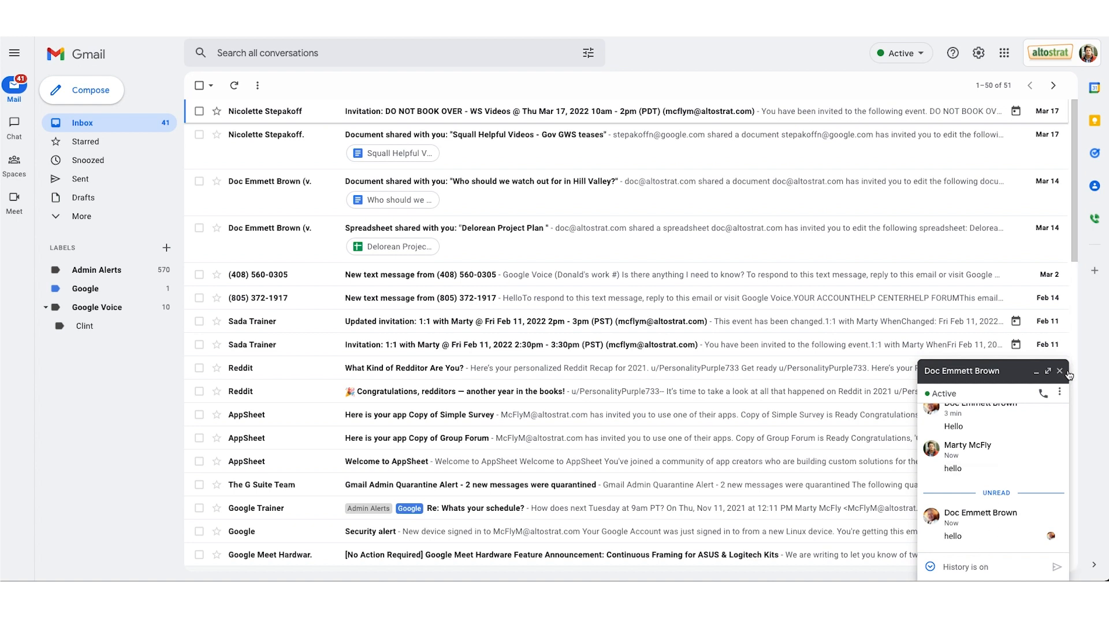
{"action": "left_click", "coordinate": [1059, 371]}
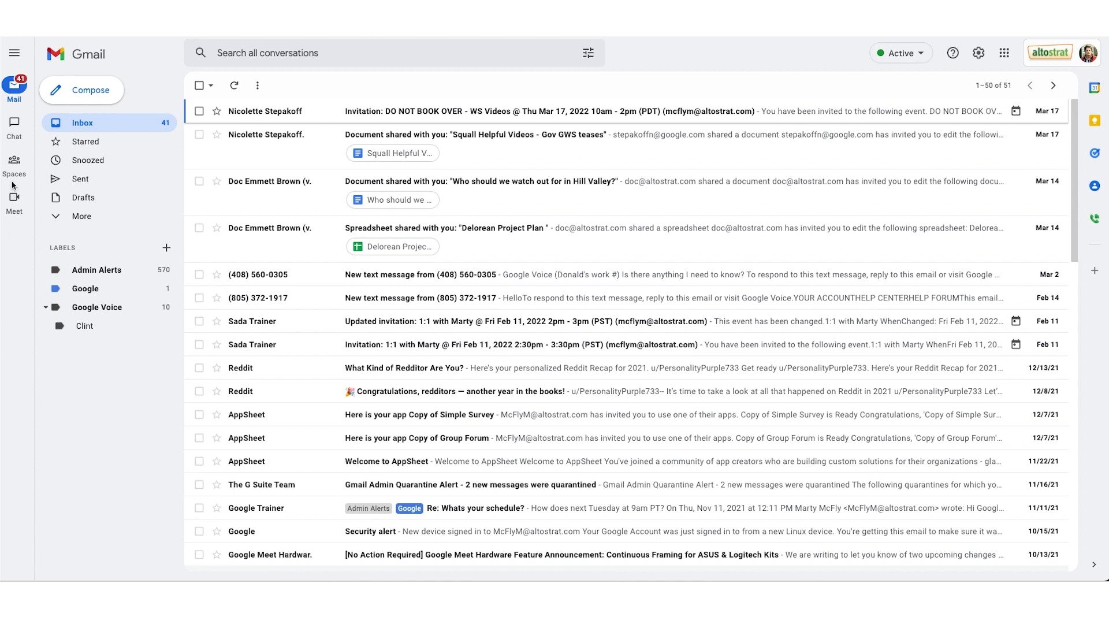
Browse the Spaces list, then show the Meet view with the Exec Offsite meeting
{"action": "left_click", "coordinate": [14, 166]}
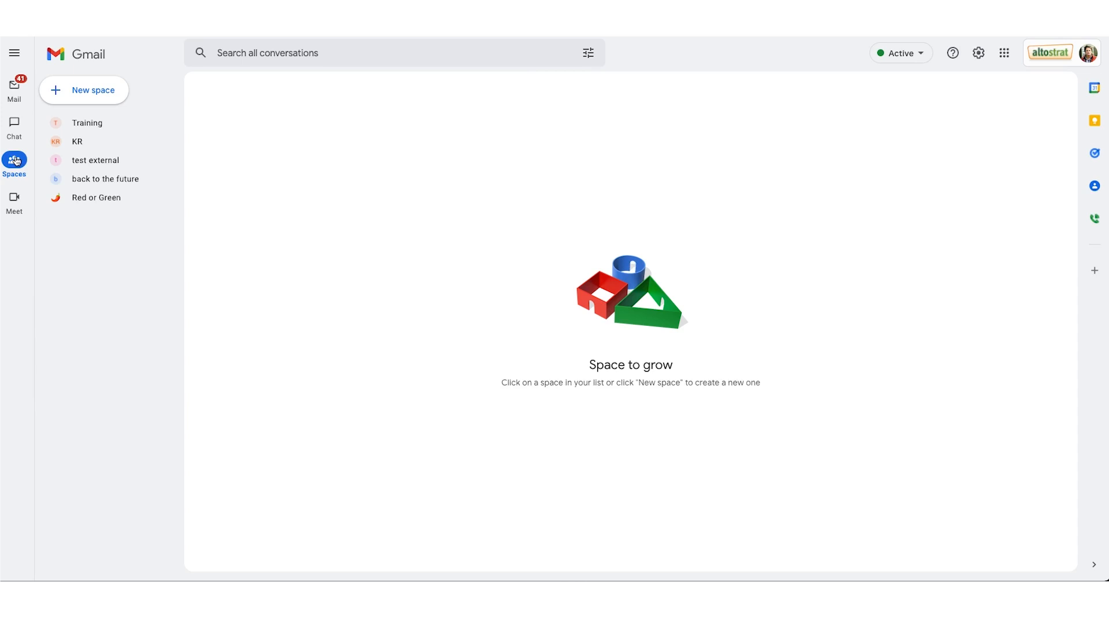
{"action": "mouse_move", "coordinate": [14, 201]}
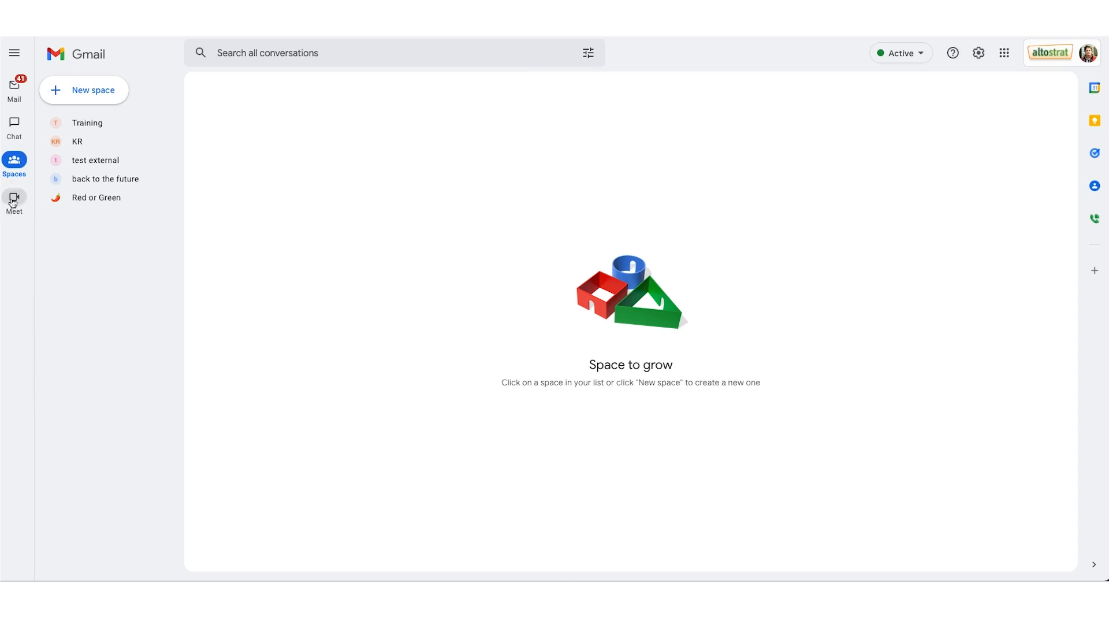
{"action": "left_click", "coordinate": [14, 201]}
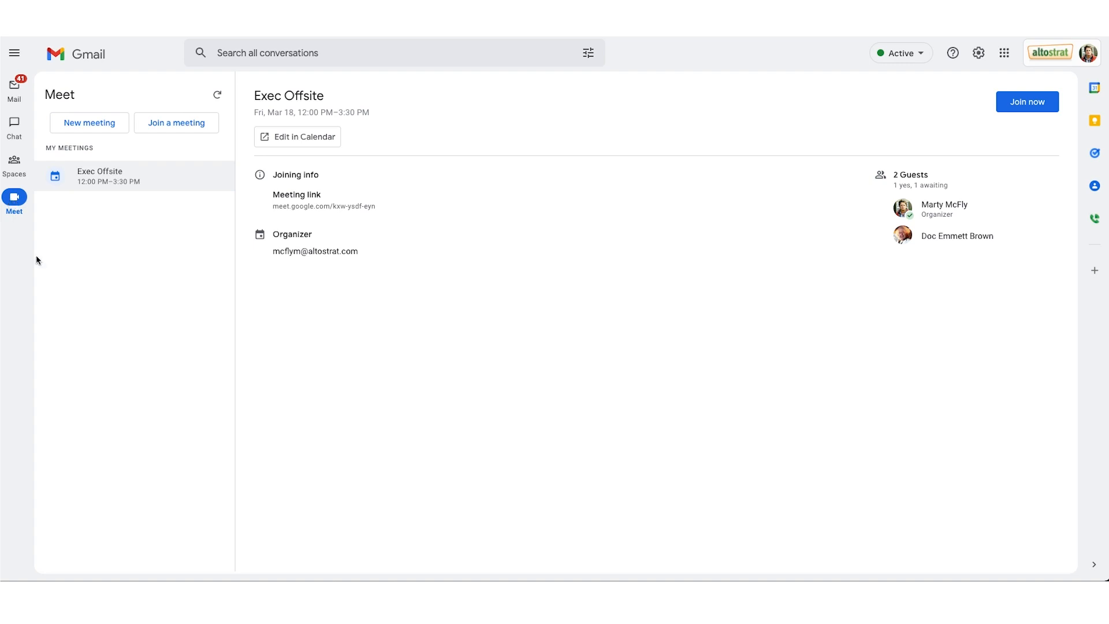
{"action": "mouse_move", "coordinate": [106, 131]}
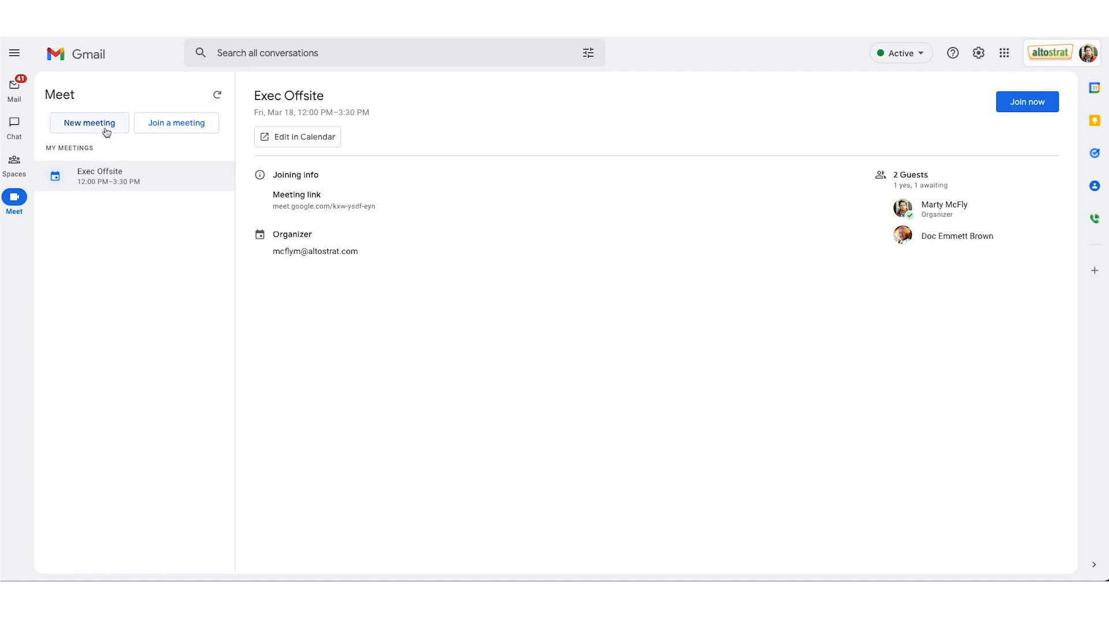
{"action": "mouse_move", "coordinate": [153, 130]}
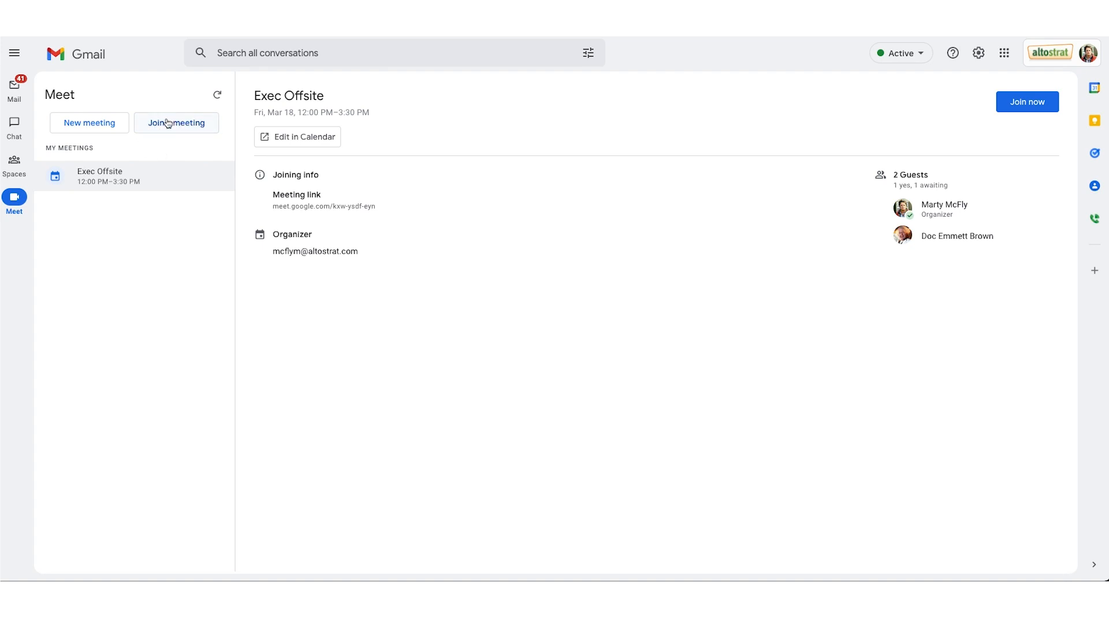
Start joining a meeting with a code and dismiss the join-by-code dialog
{"action": "left_click", "coordinate": [176, 122]}
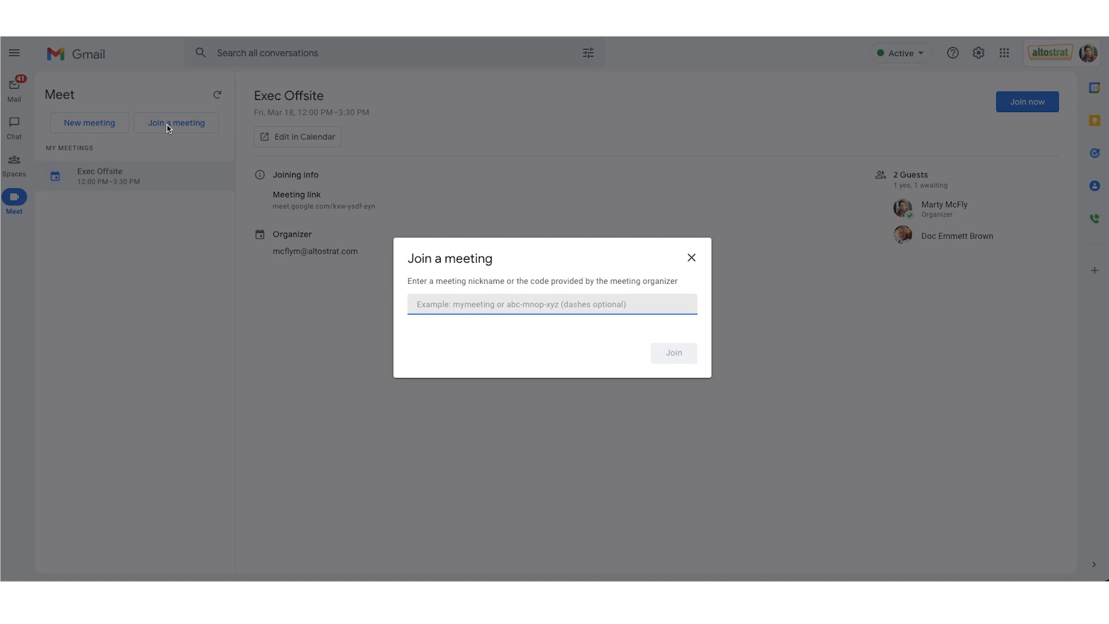
{"action": "left_click", "coordinate": [691, 256]}
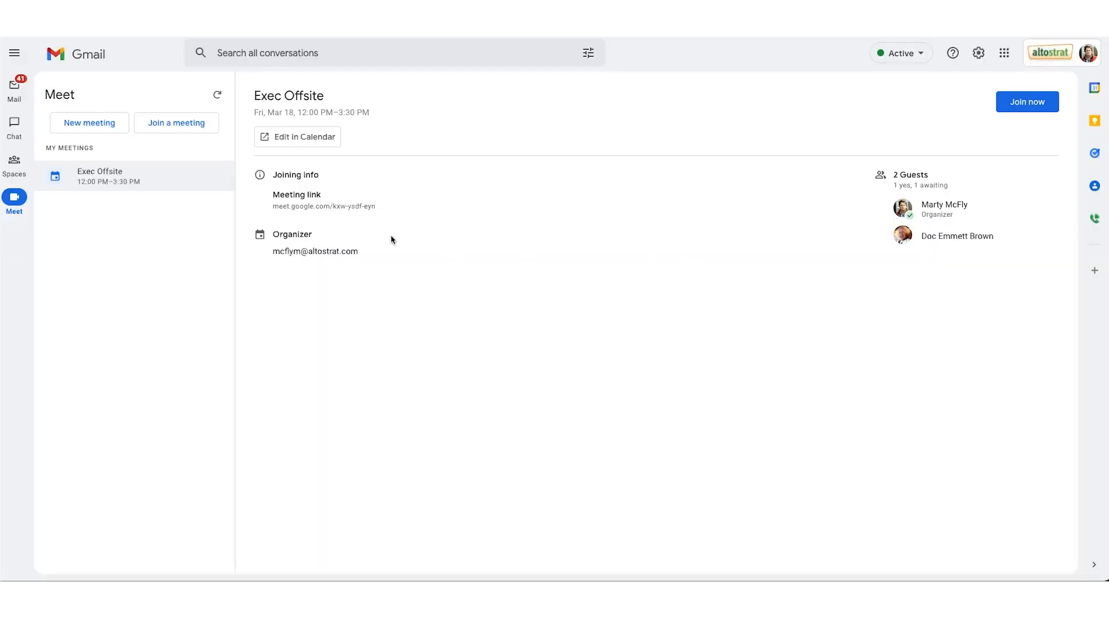
{"action": "mouse_move", "coordinate": [91, 175]}
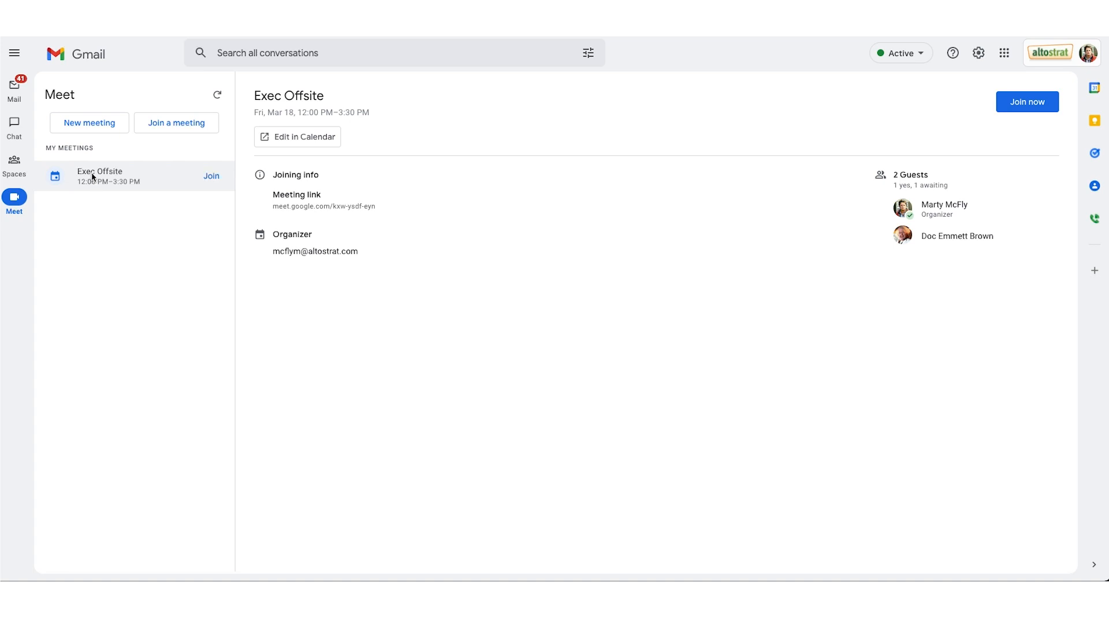
{"action": "mouse_move", "coordinate": [107, 253]}
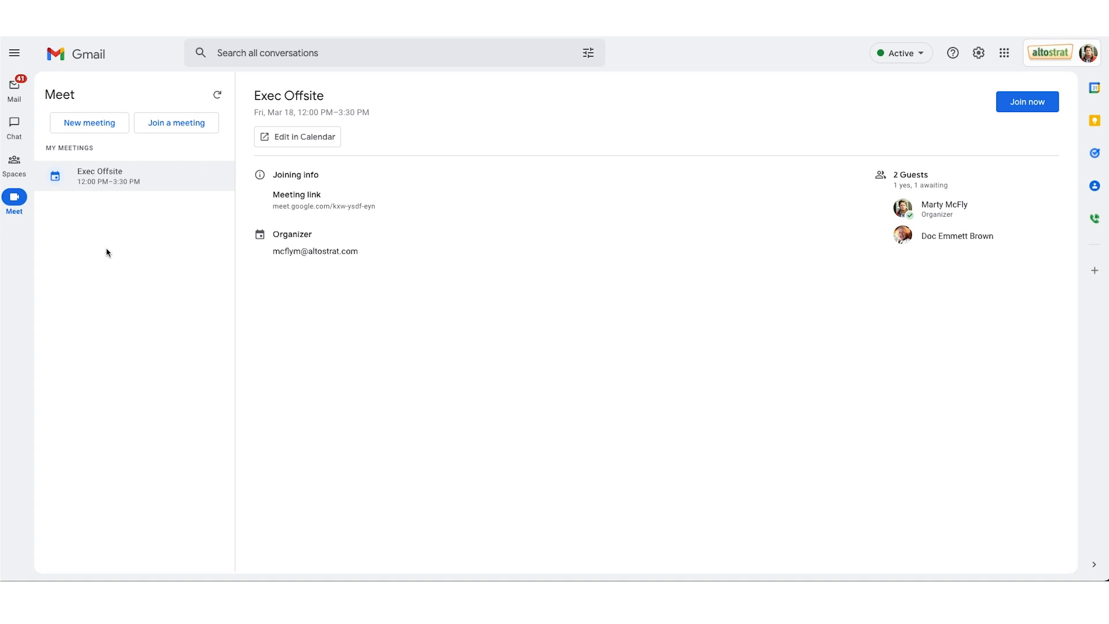
{"action": "mouse_move", "coordinate": [99, 175]}
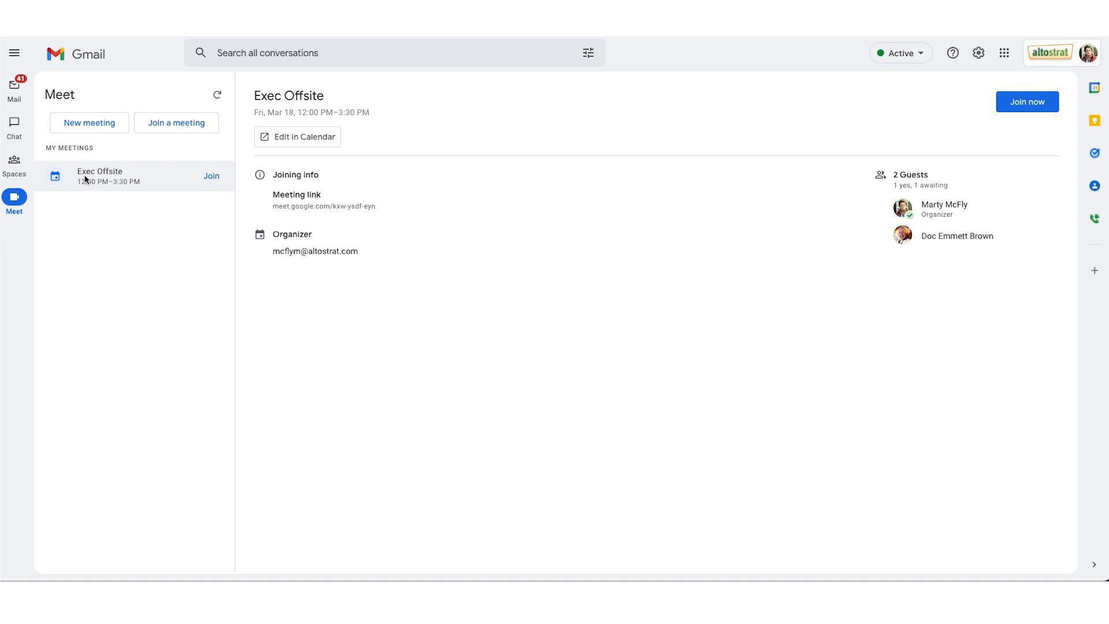
{"action": "mouse_move", "coordinate": [210, 175]}
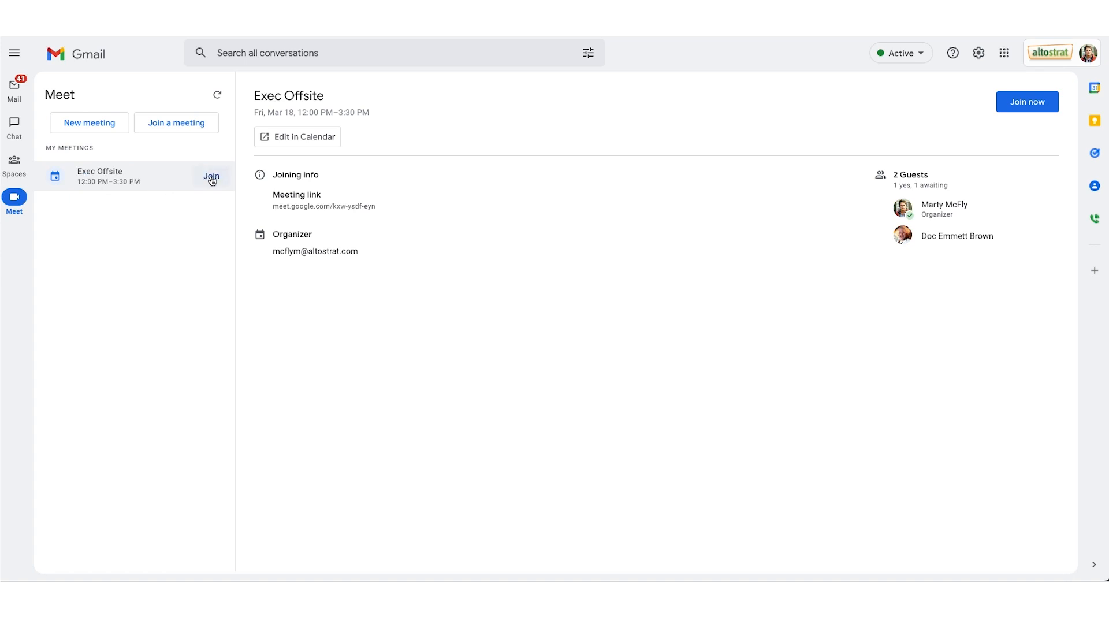